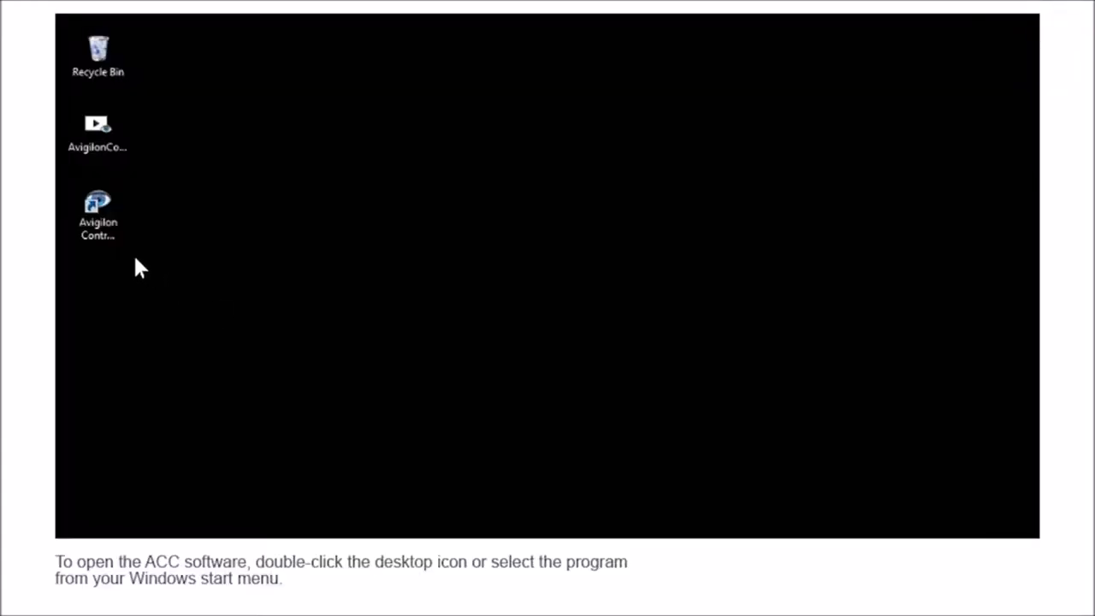
- Launch the Avigilon Control Center 6 Client from its desktop shortcut
click(98, 214)
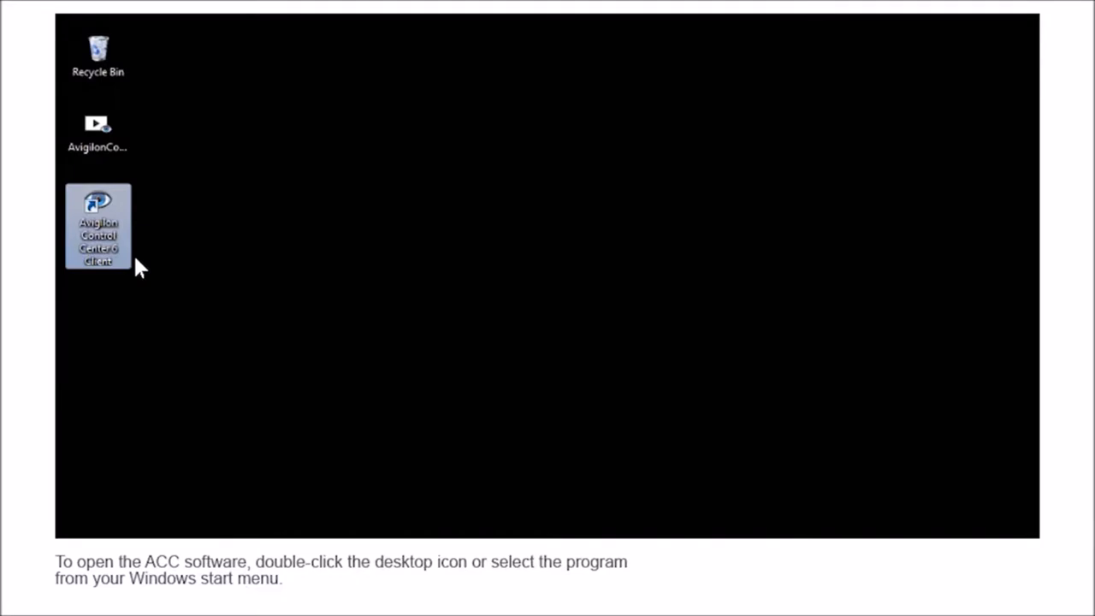
double_click(97, 227)
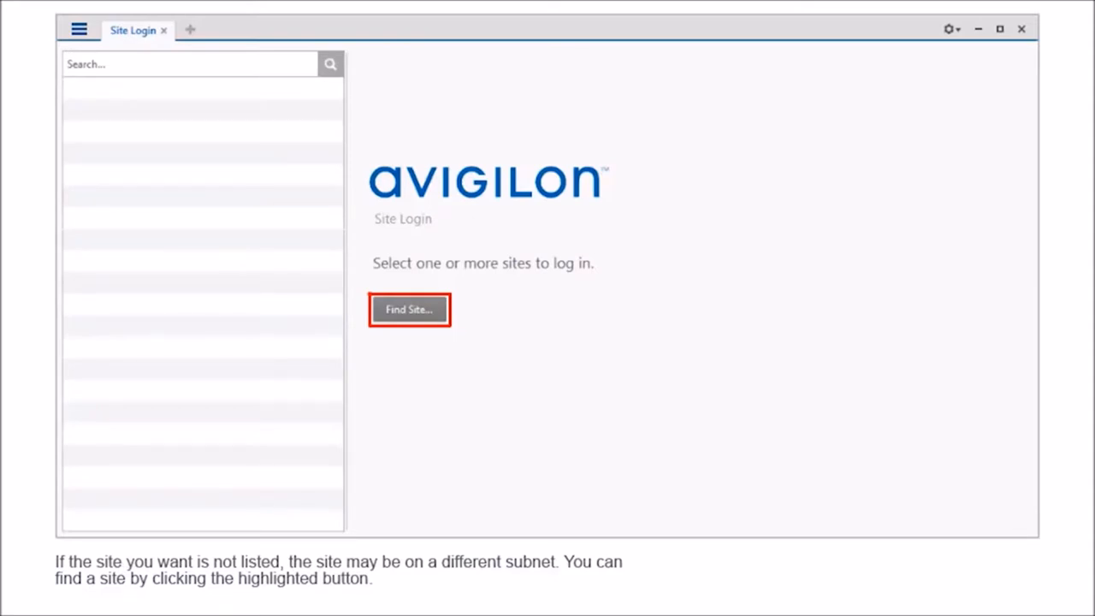
- Find site VTAAM-1 by entering its IP address or hostname in Find Site
click(409, 309)
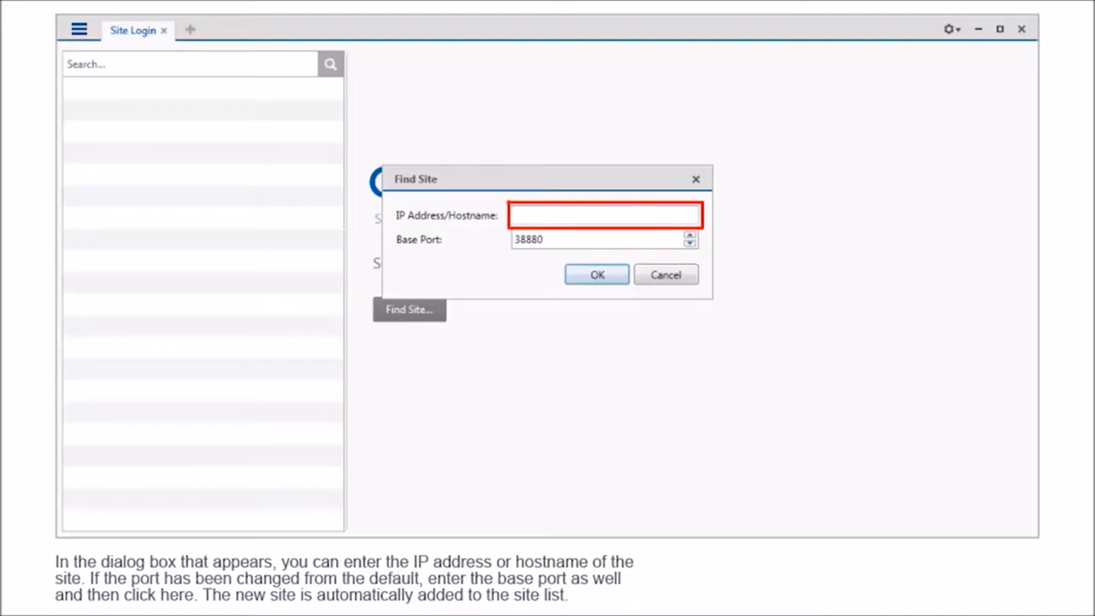
click(599, 240)
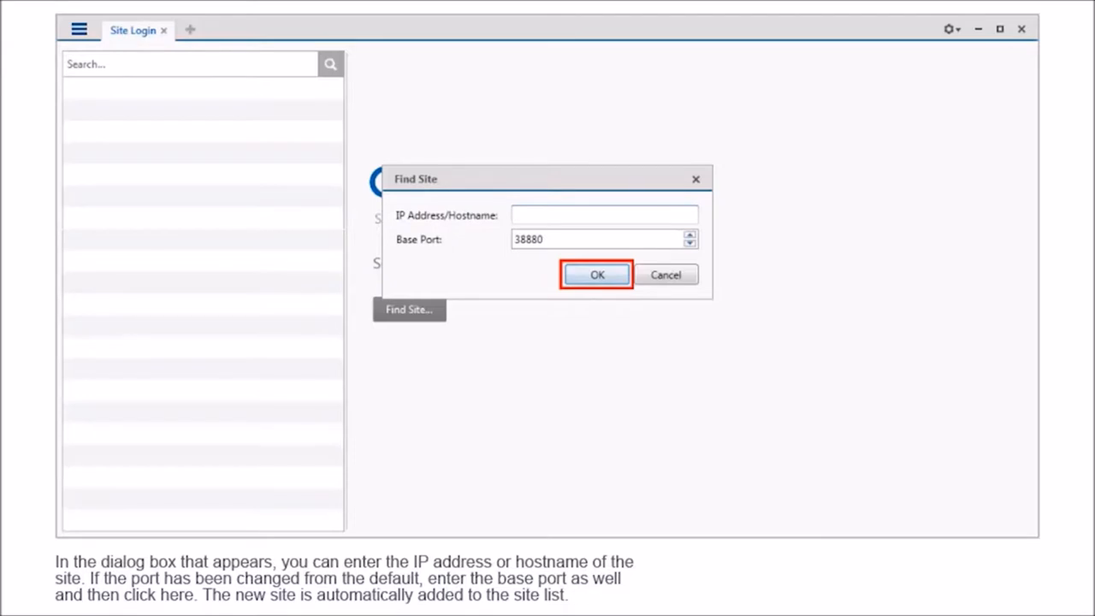
click(596, 275)
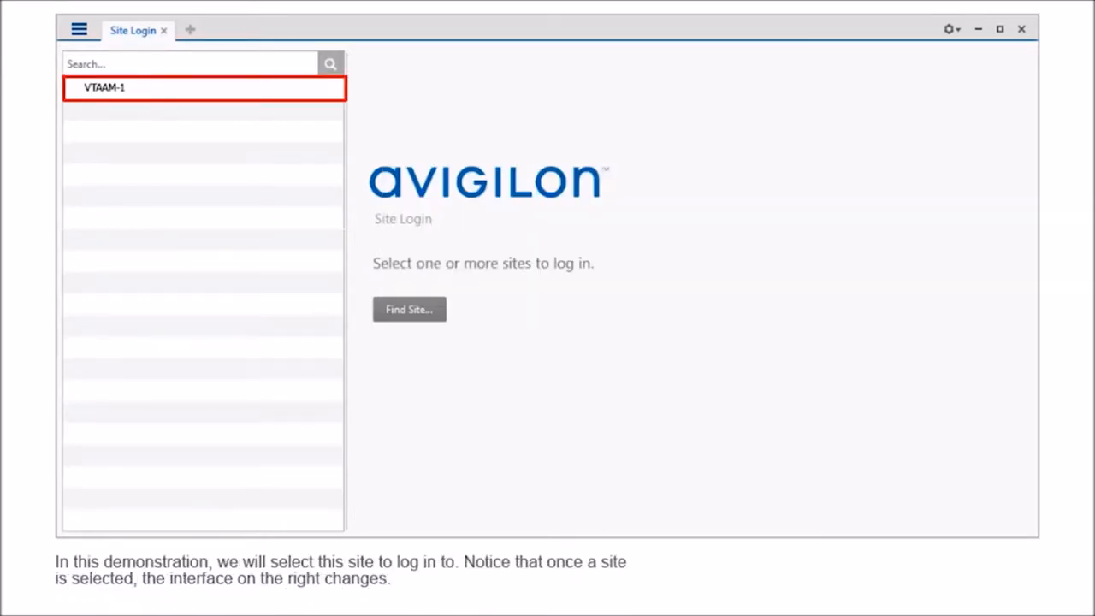
- Select VTAAM-1, fill in user name and password, and log in
click(203, 87)
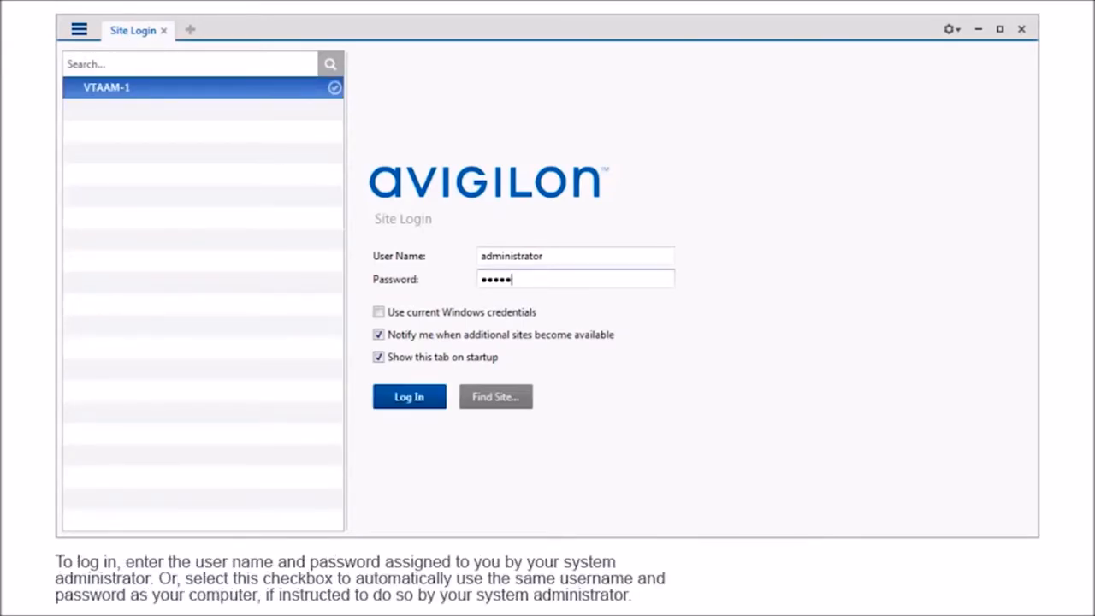
click(575, 279)
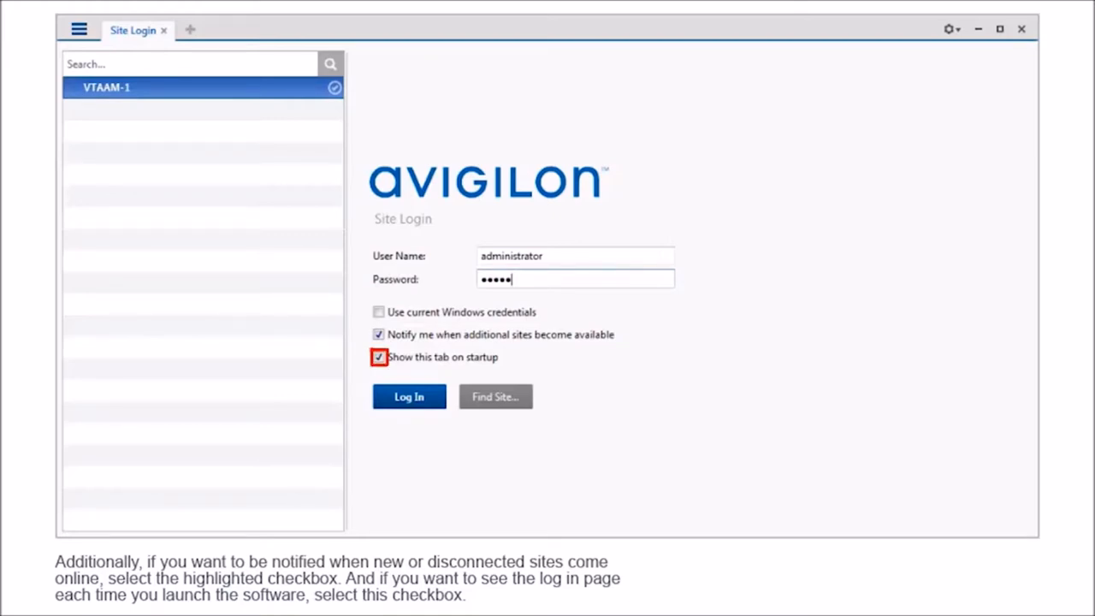
click(408, 396)
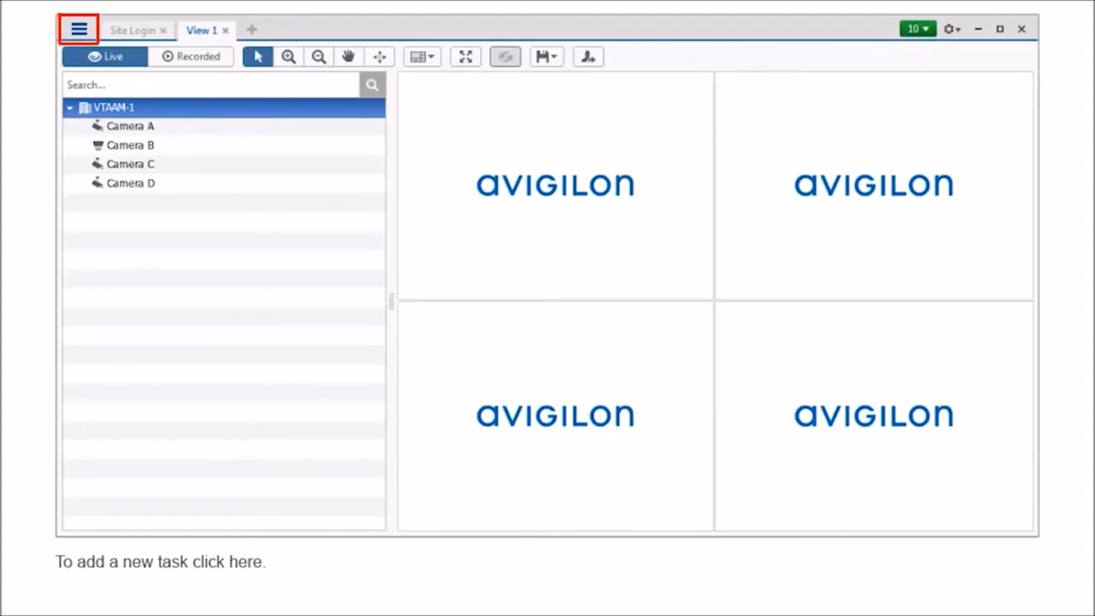
- Open the hamburger menu to add a new task
click(78, 29)
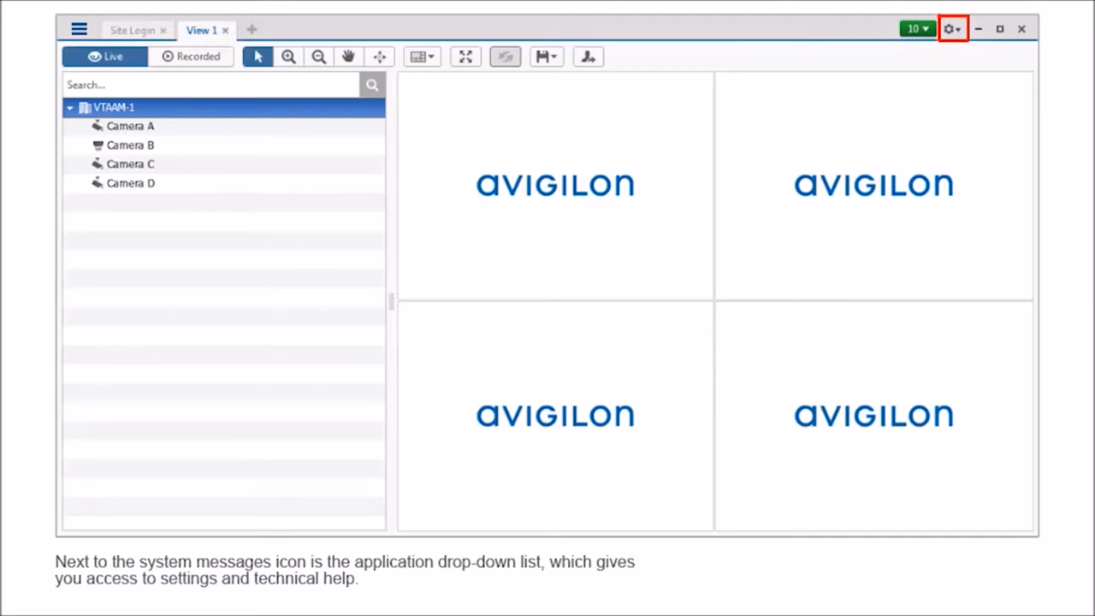
click(951, 28)
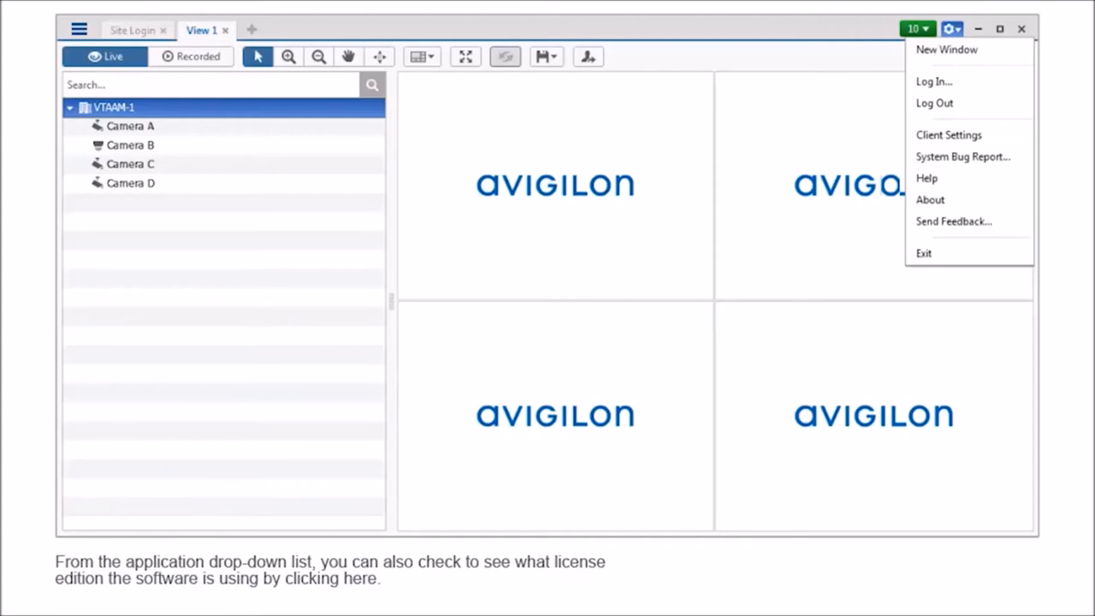
click(930, 199)
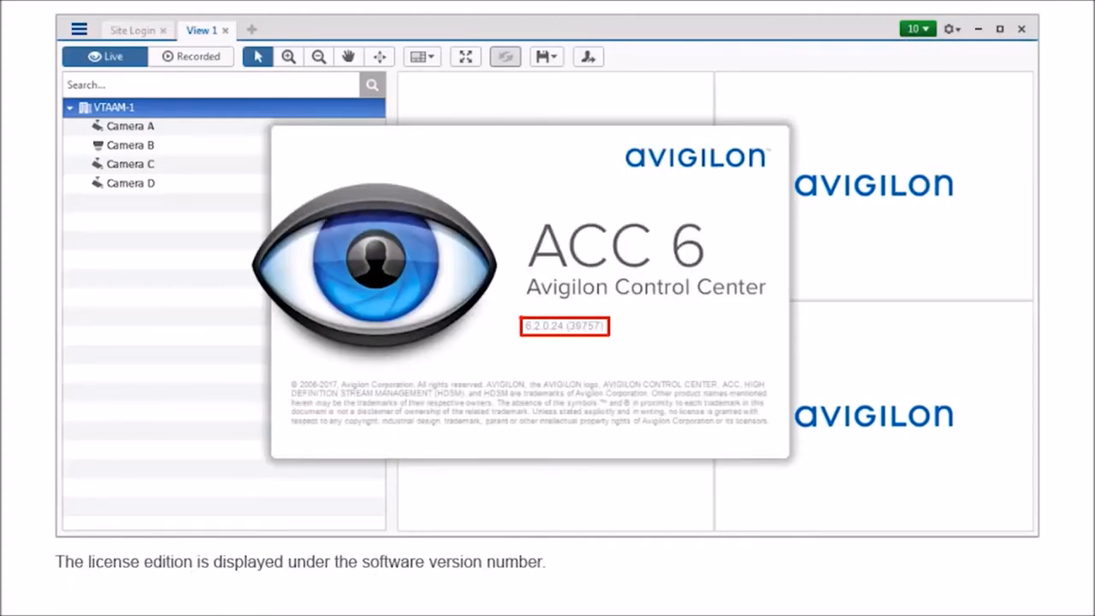
click(948, 28)
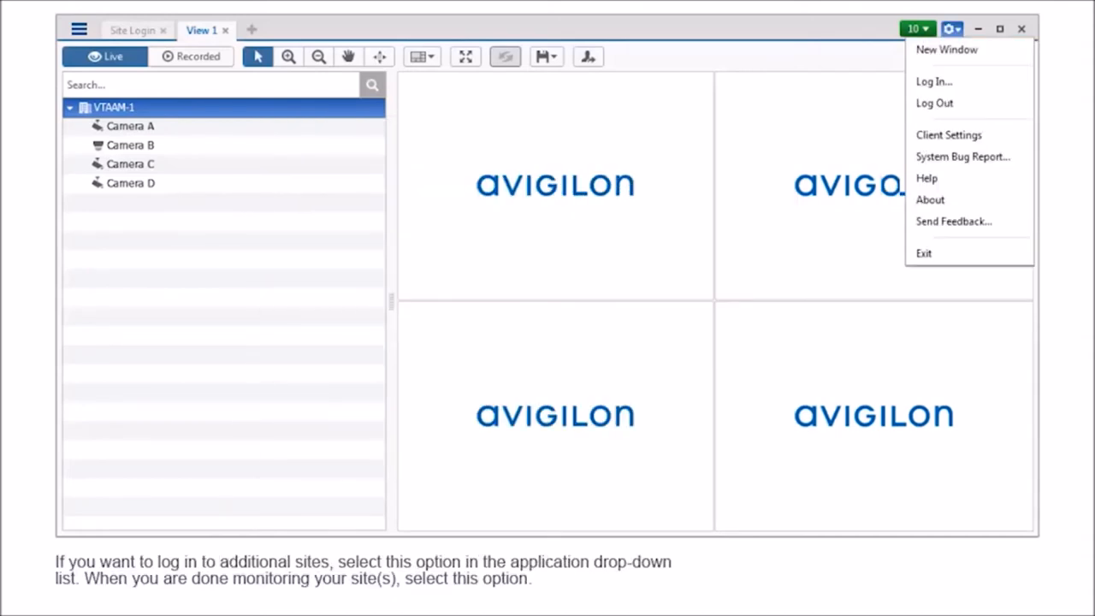
mouse_move(934, 81)
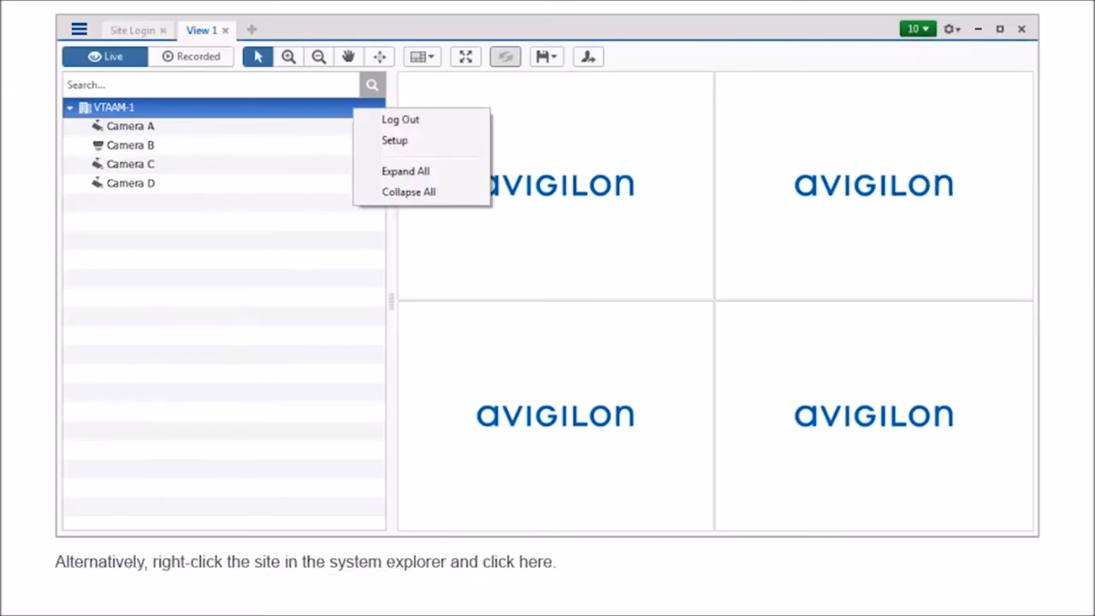
mouse_move(400, 119)
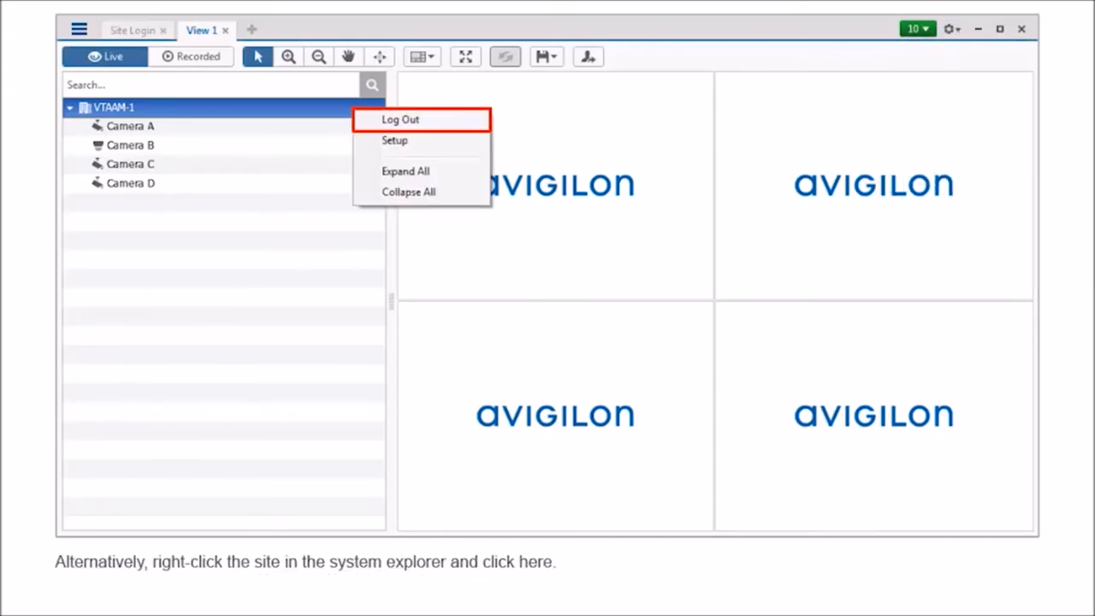
click(947, 28)
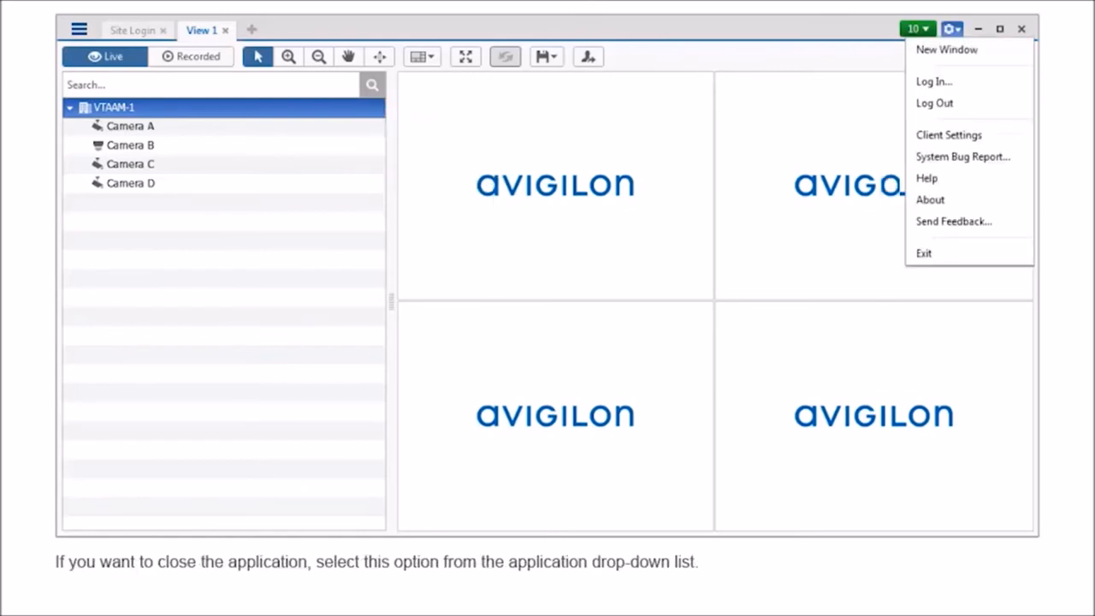
mouse_move(924, 253)
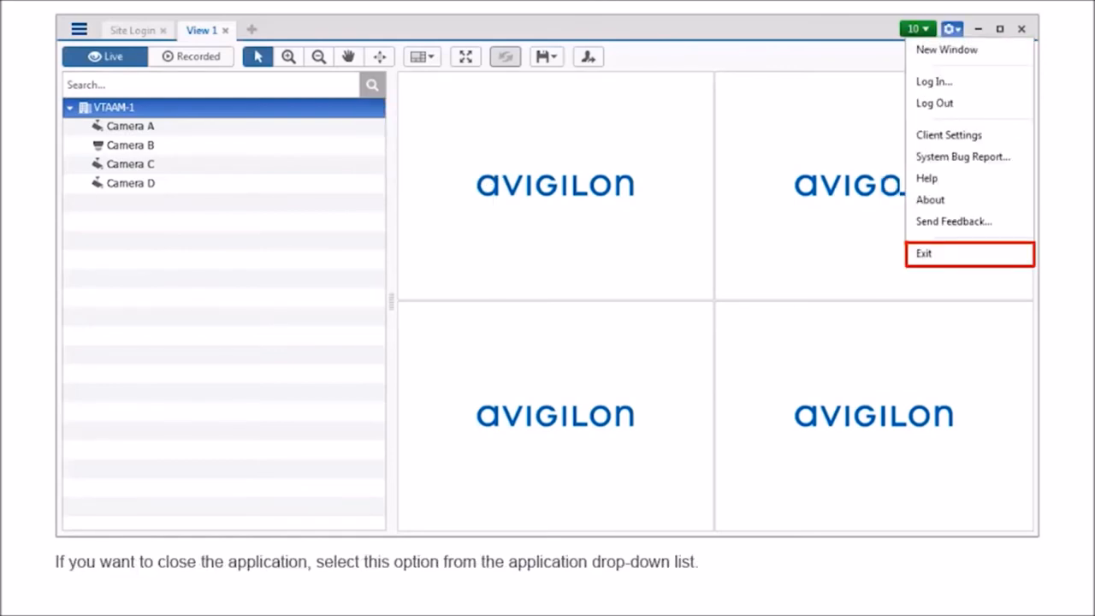